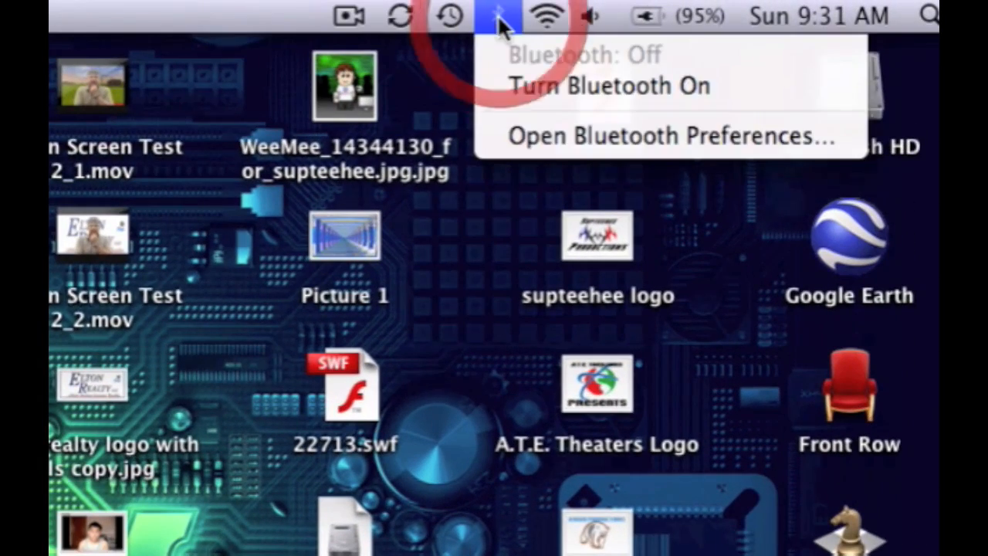
mouse_move(518, 86)
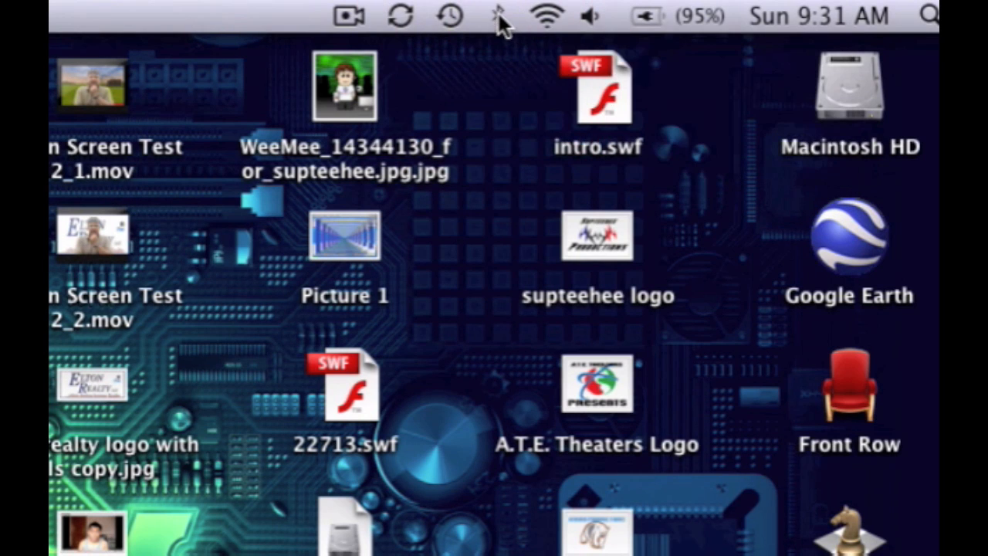
Launch Bluetooth Setup Assistant from the Bluetooth menu-bar icon after turning Bluetooth on.
click(496, 16)
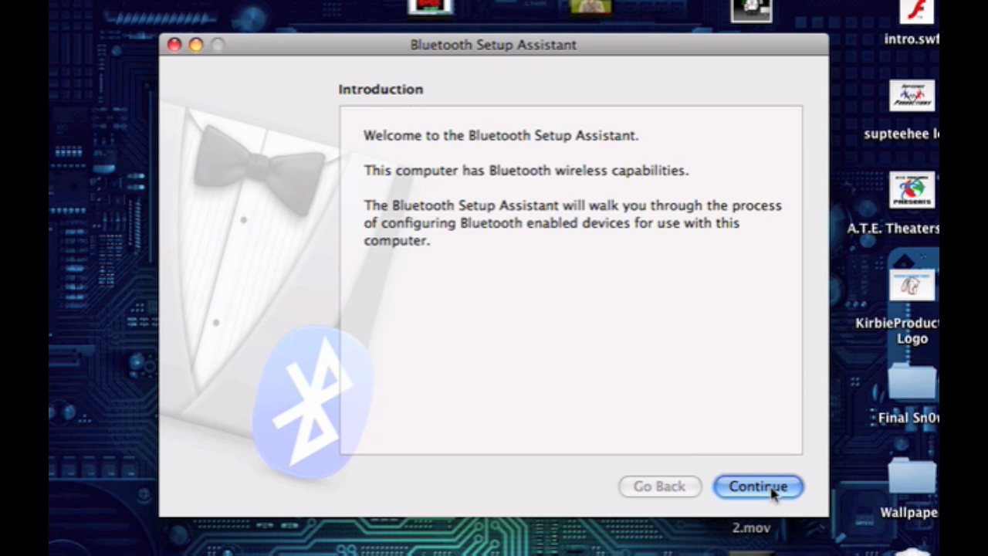
Choose Mobile phone as the device type and search for the phone.
click(758, 485)
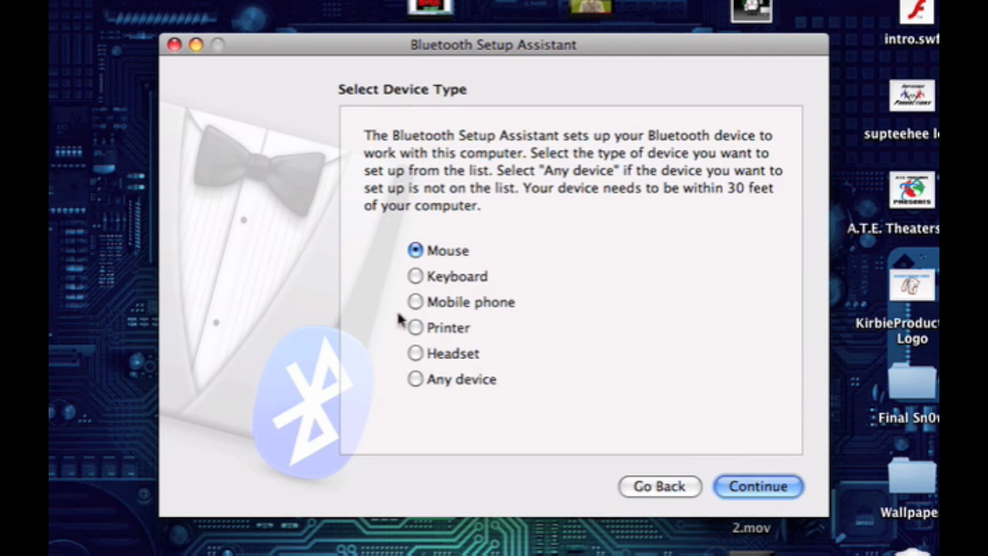
click(416, 301)
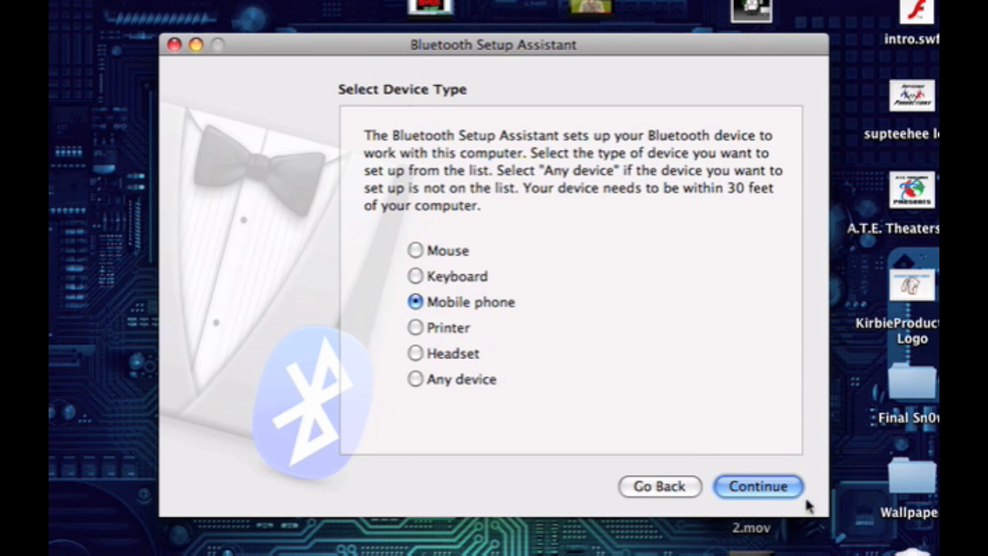
click(757, 486)
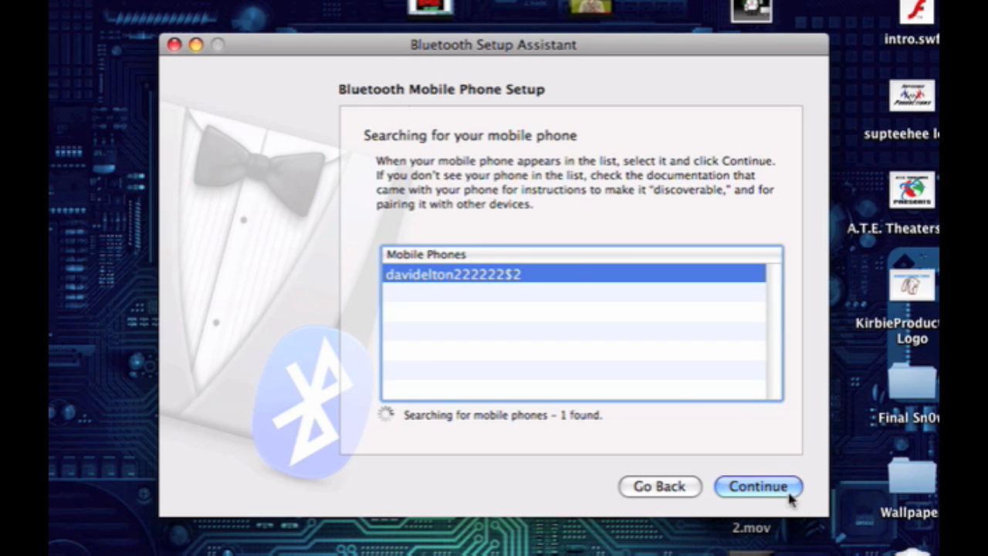
mouse_move(794, 506)
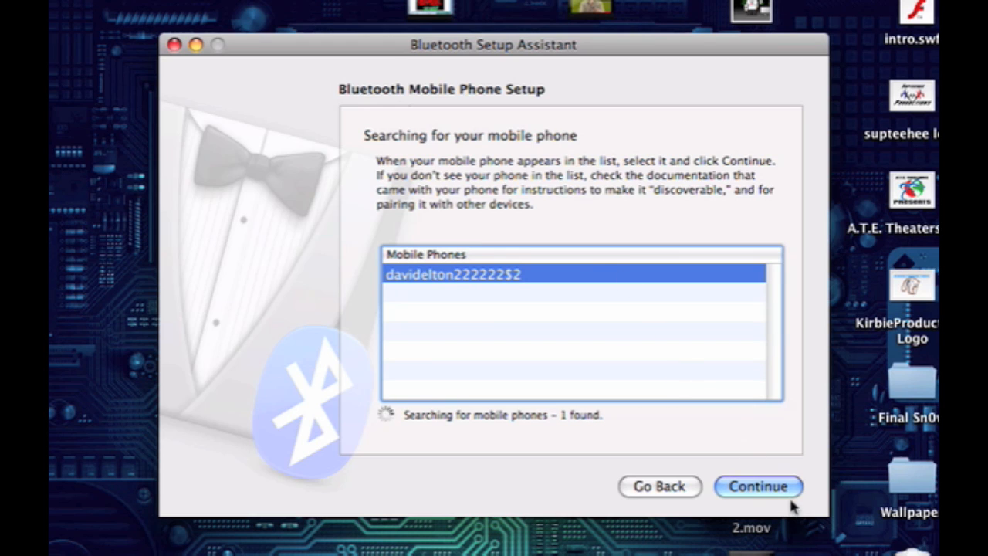
Proceed with the found phone and keep internet access through its data connection.
click(758, 486)
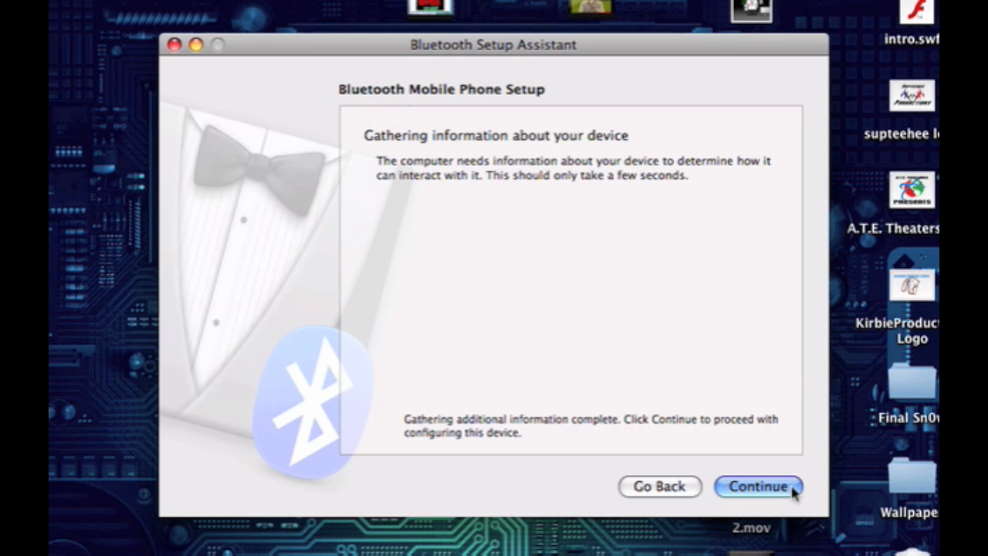
mouse_move(777, 452)
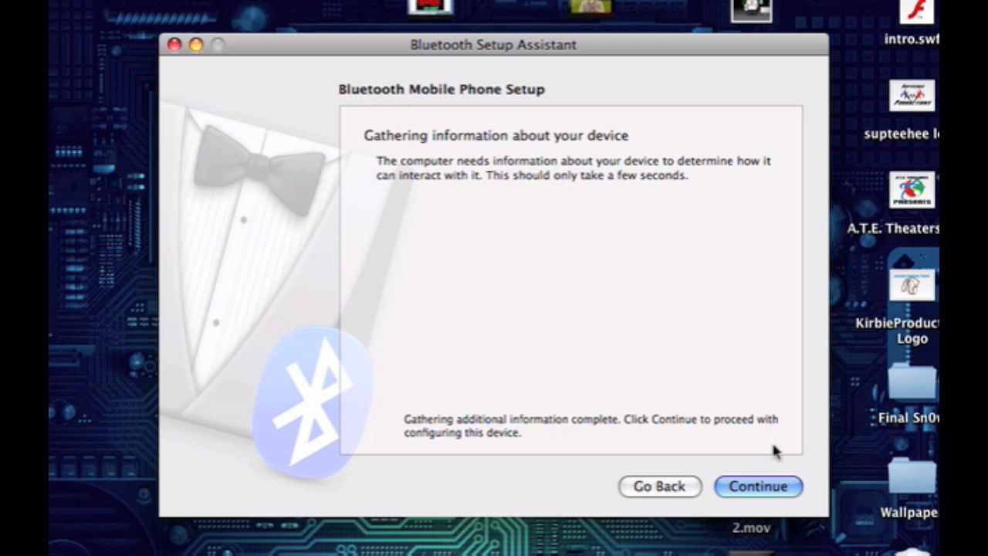
click(758, 486)
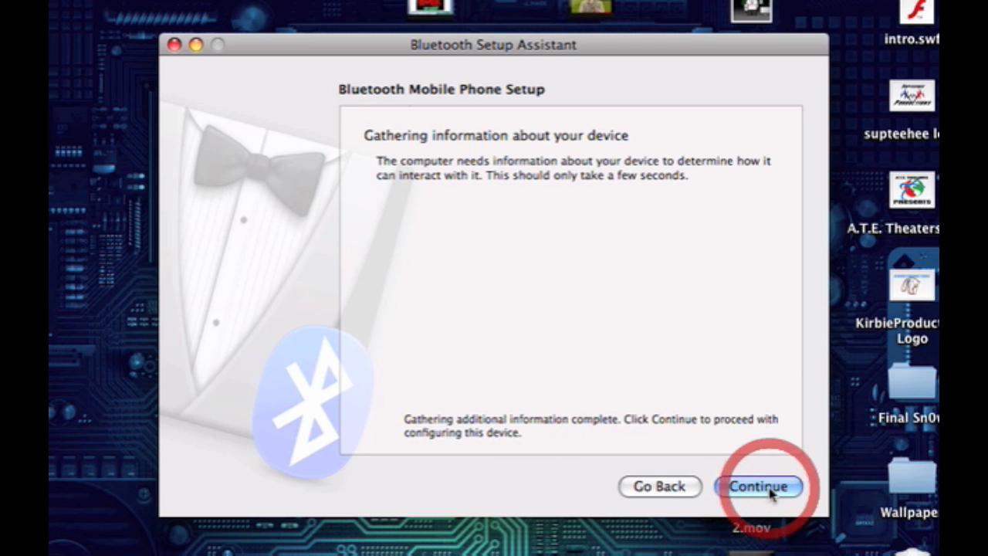
click(758, 486)
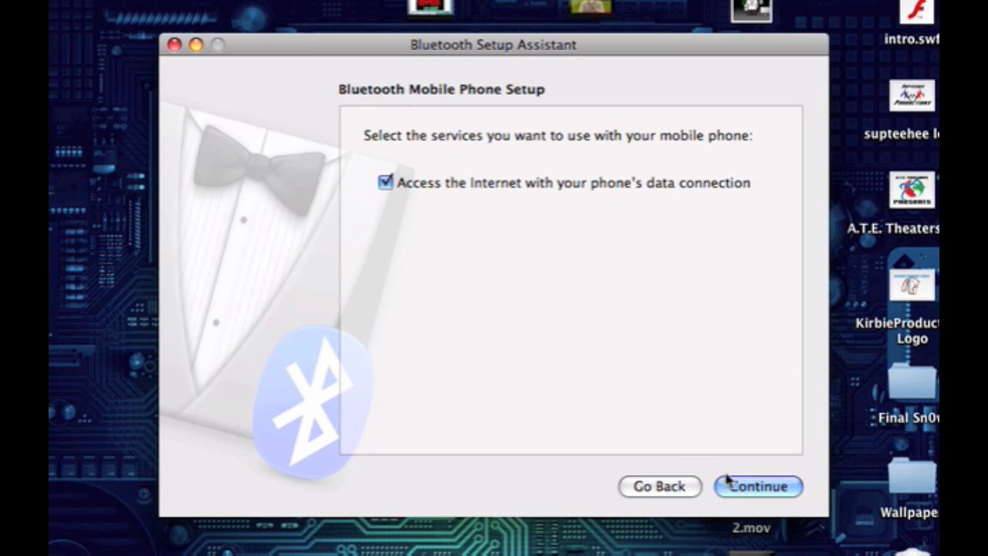
click(758, 486)
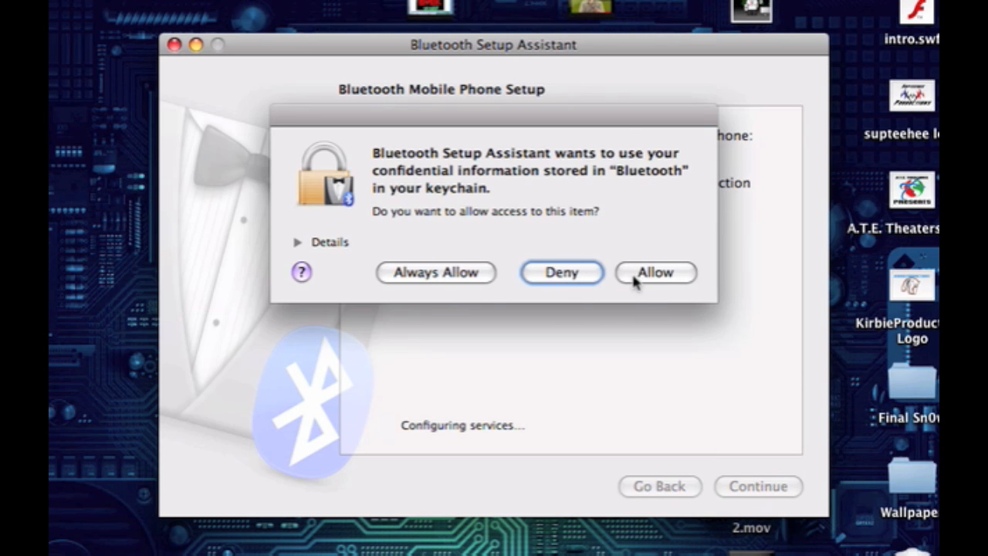
Allow keychain access, keep Phone Model GPRS (GSM/3G), and accept the connection details.
click(655, 272)
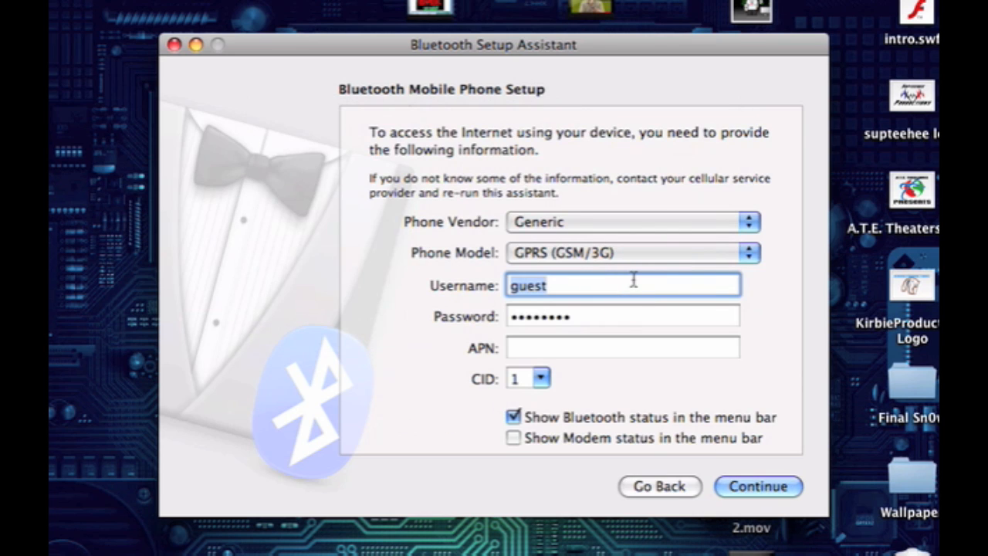
mouse_move(707, 225)
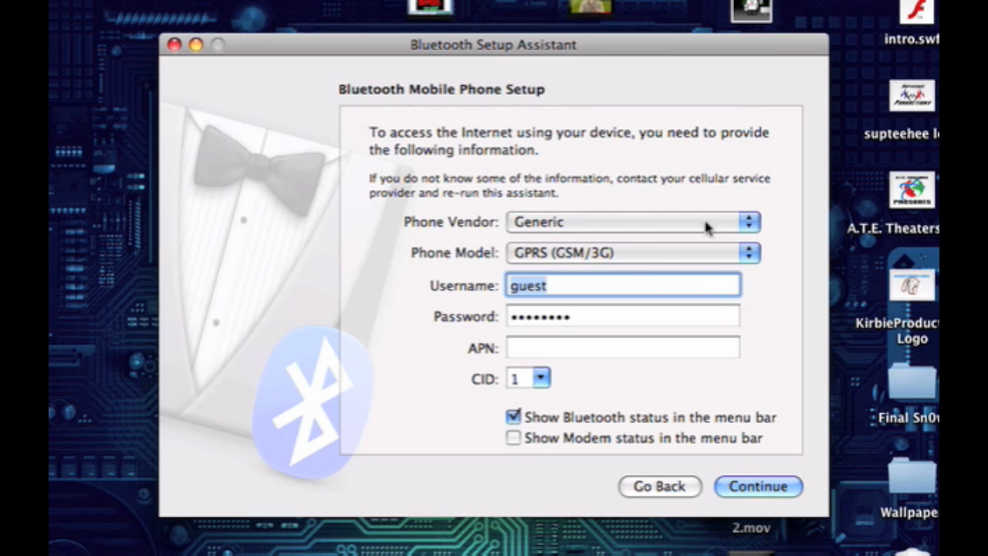
mouse_move(755, 259)
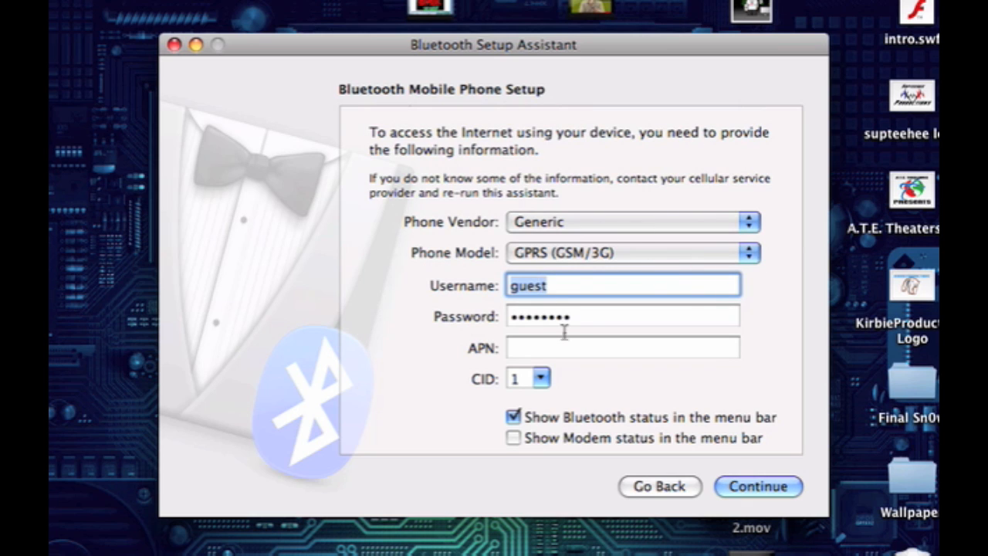
mouse_move(752, 254)
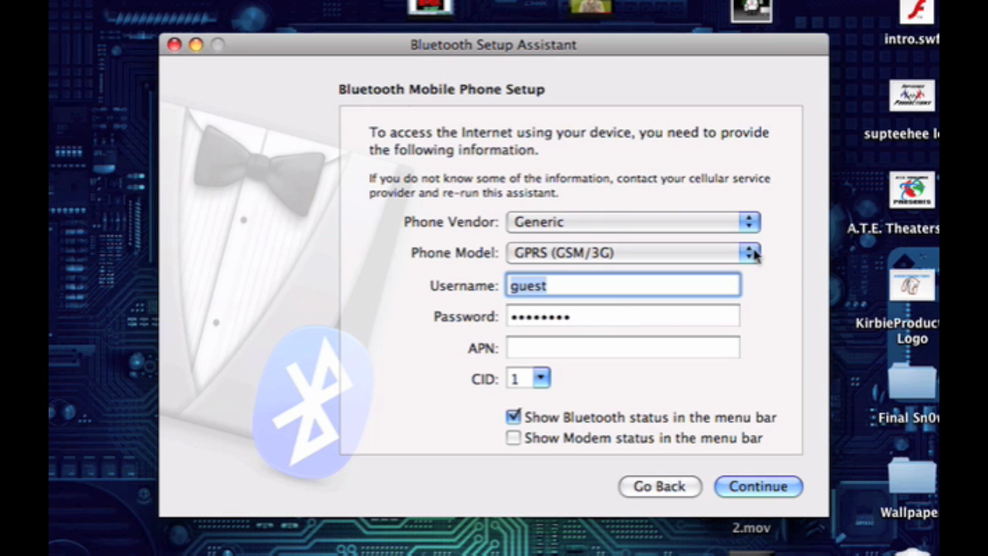
click(632, 252)
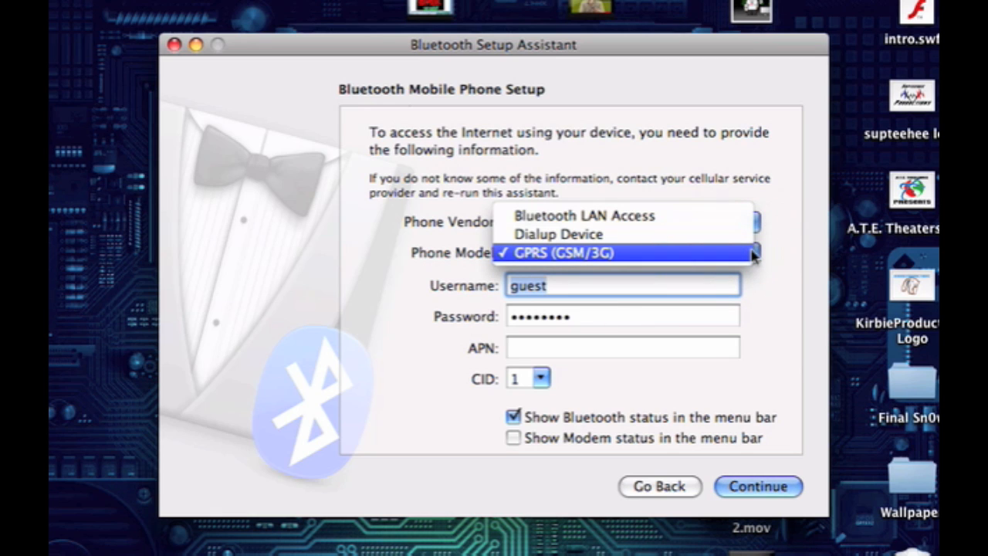
mouse_move(711, 255)
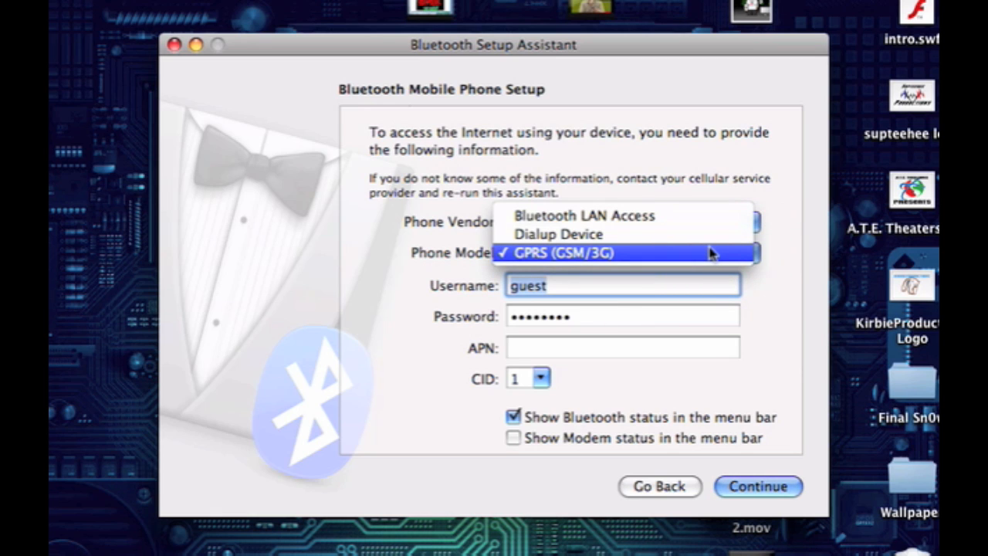
click(564, 253)
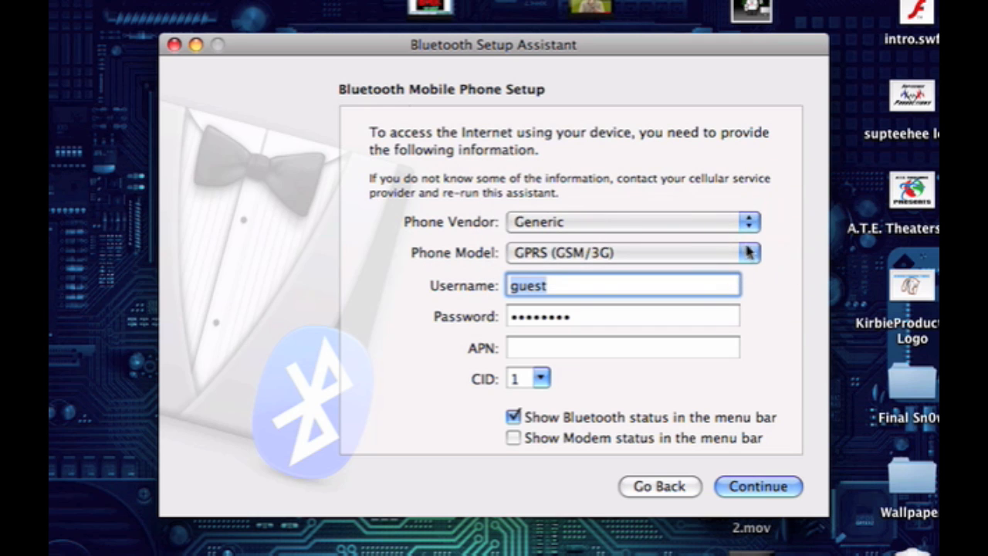
click(631, 252)
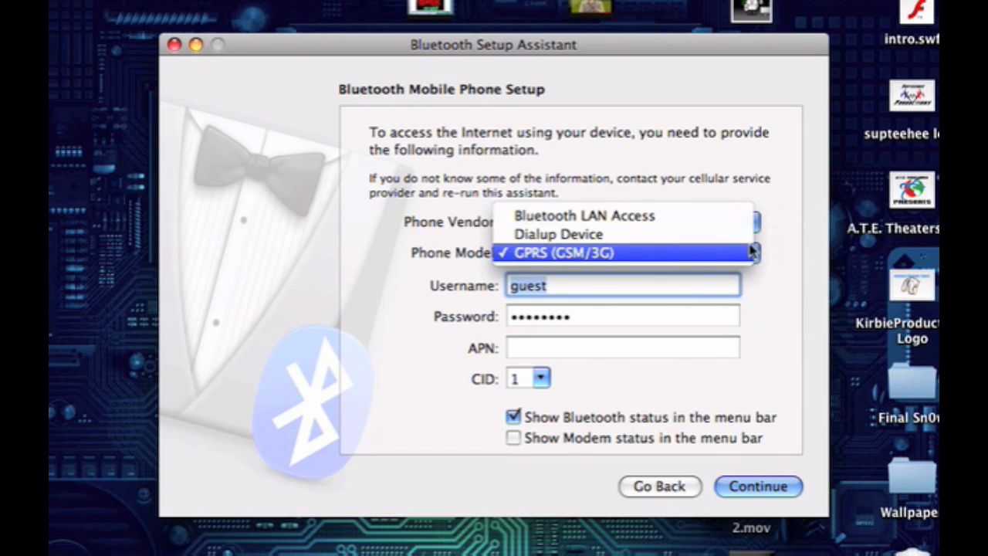
click(564, 253)
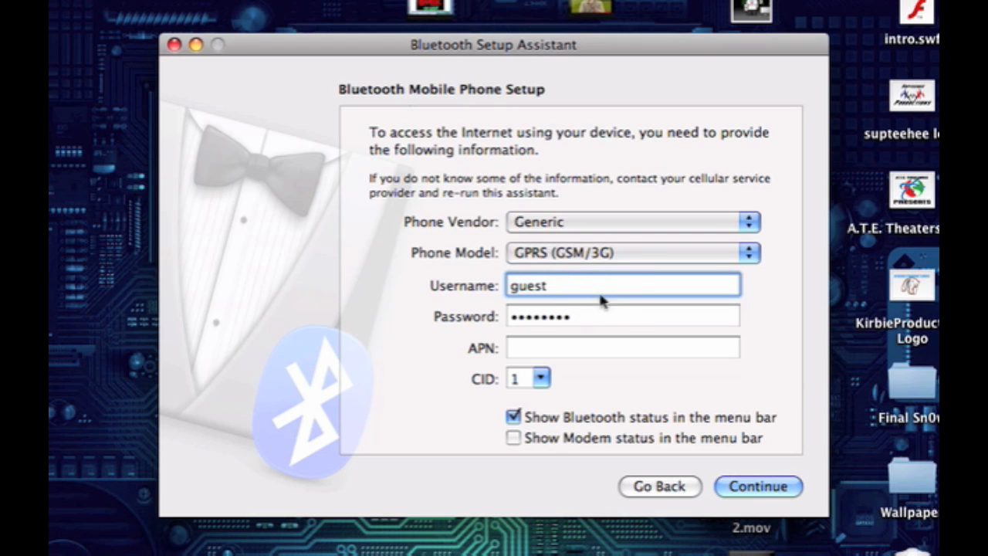
click(623, 316)
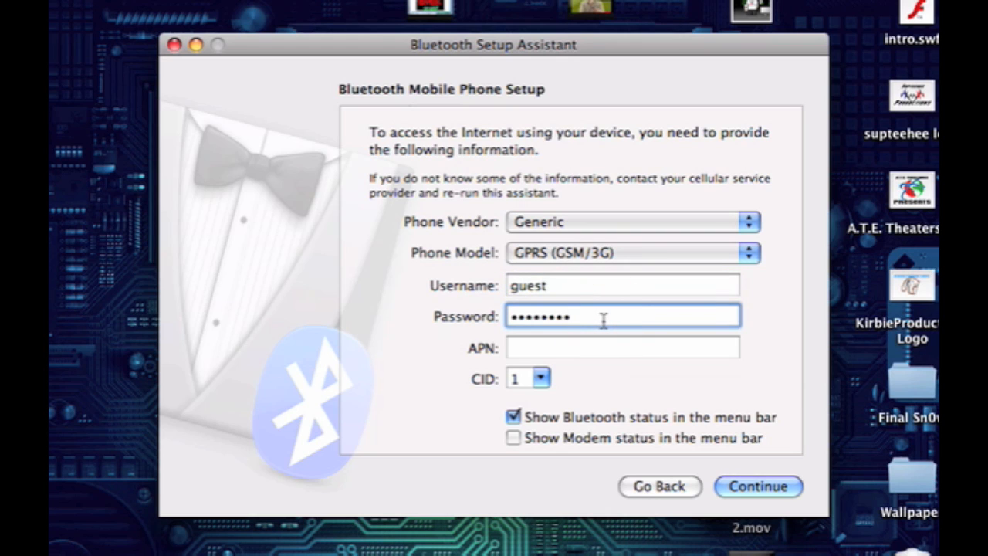
mouse_move(652, 404)
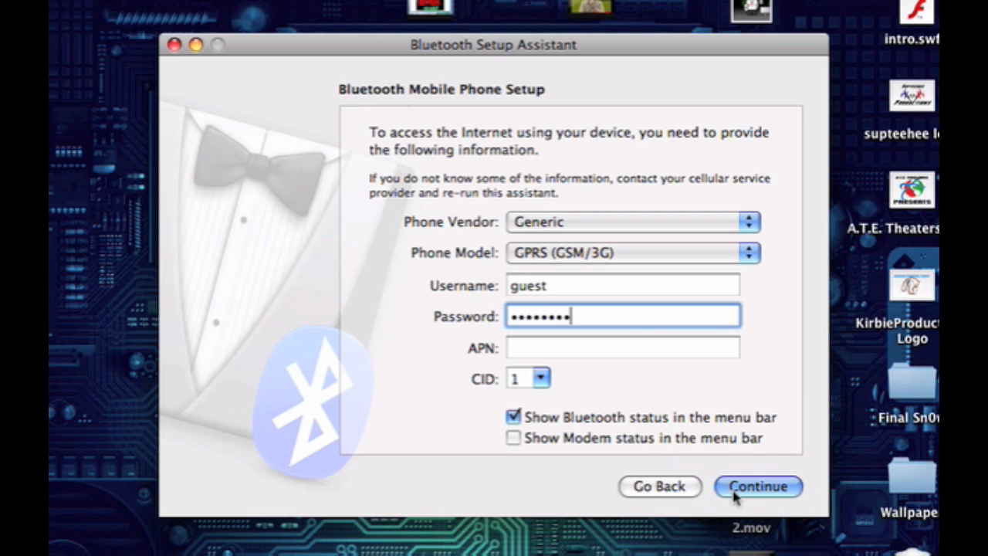
click(758, 485)
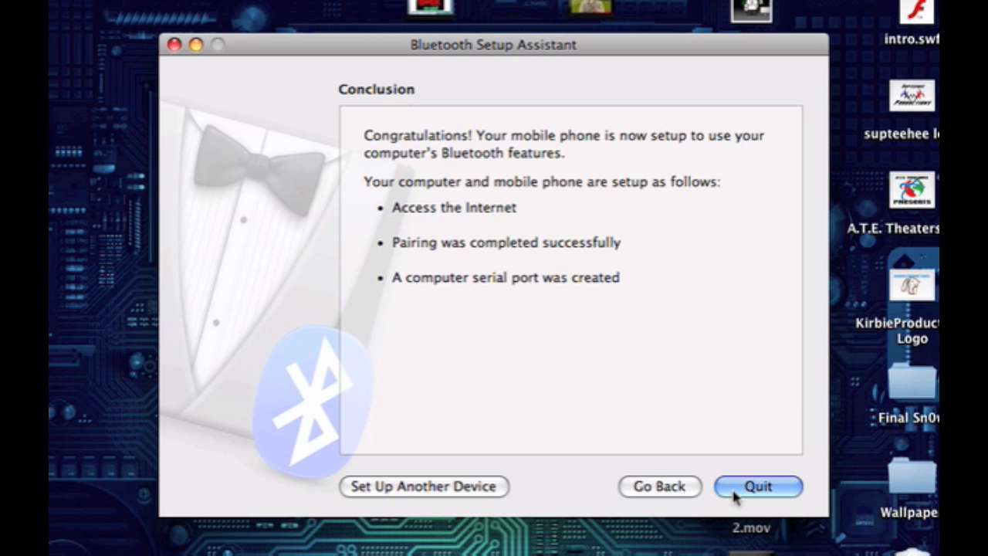
Quit the finished Bluetooth Setup Assistant.
click(758, 487)
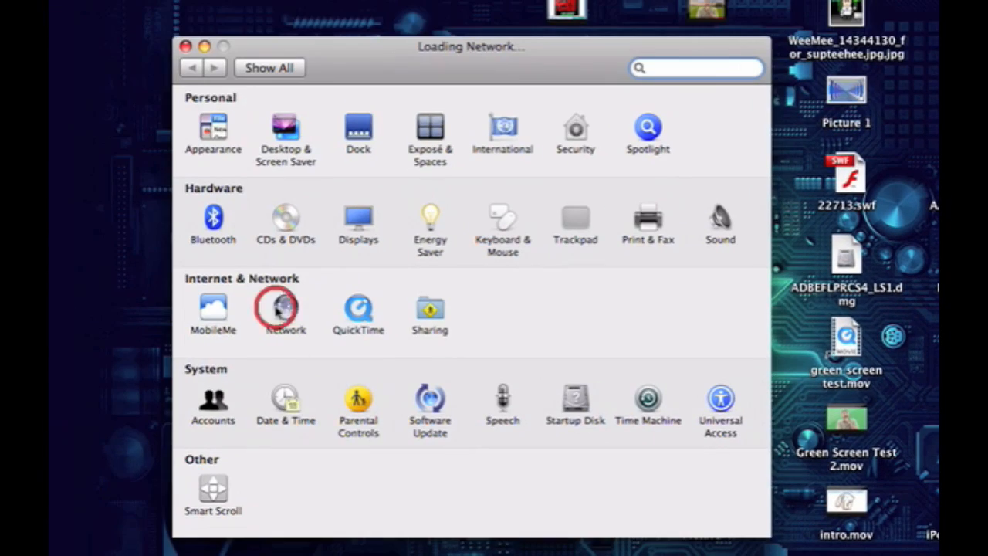
Open Network settings, select the Bluetooth service, and connect through the phone.
click(285, 308)
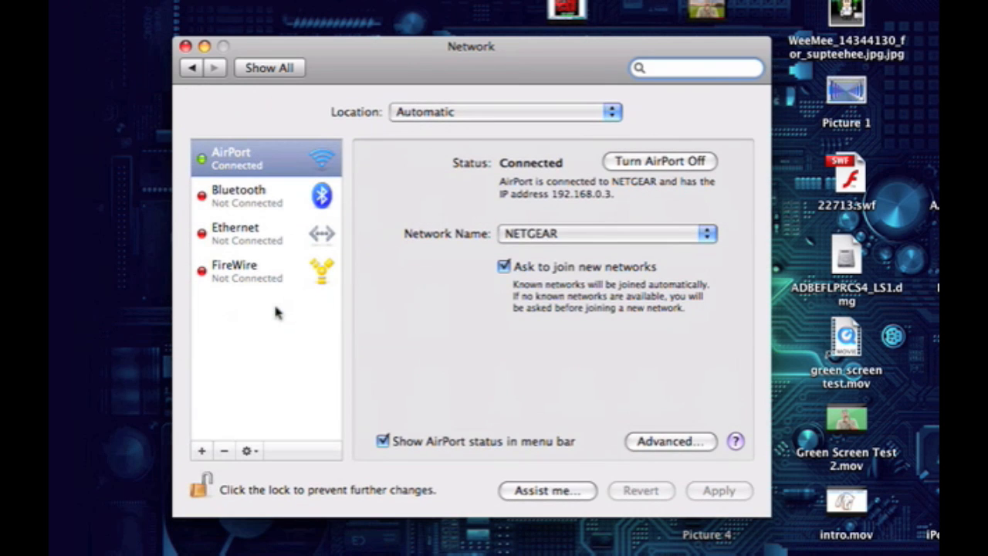
click(266, 196)
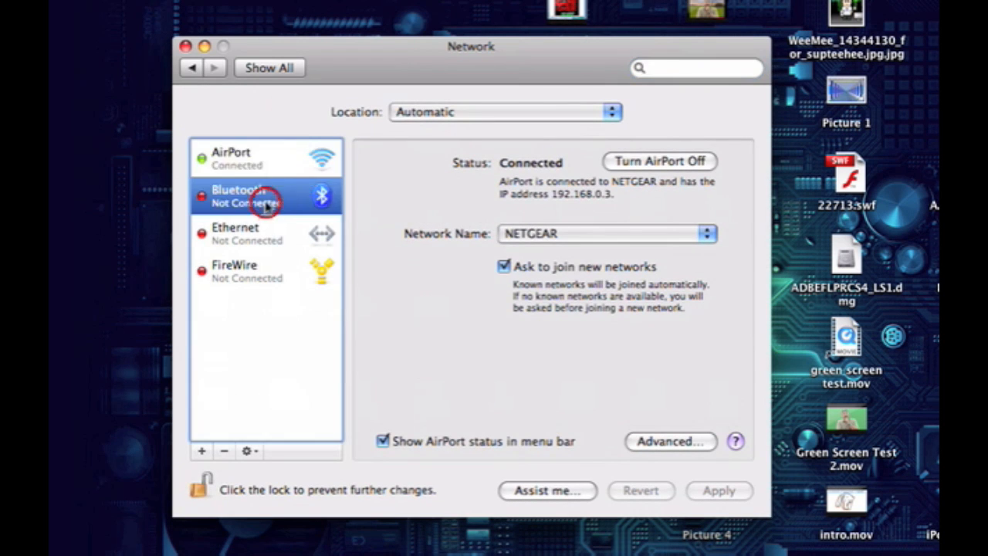
click(267, 196)
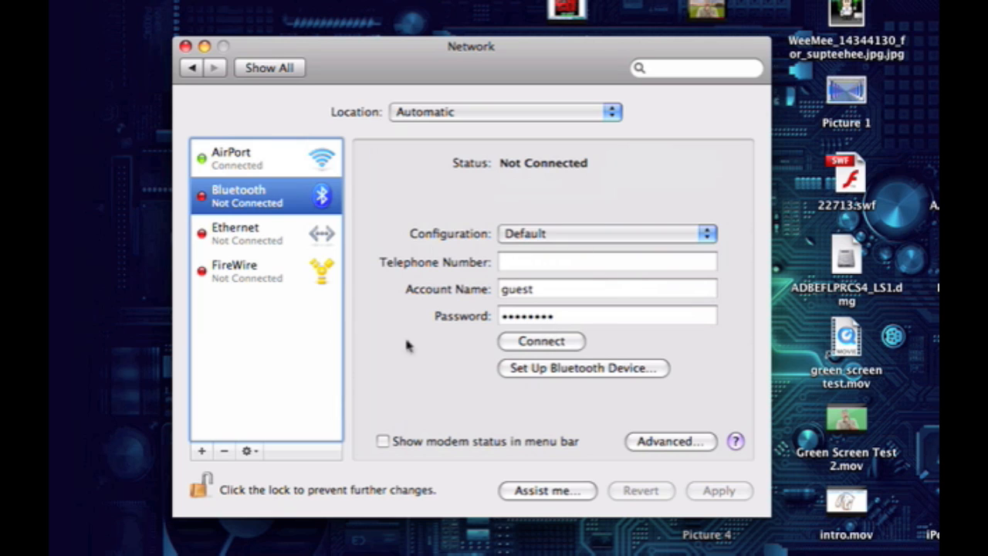
click(541, 341)
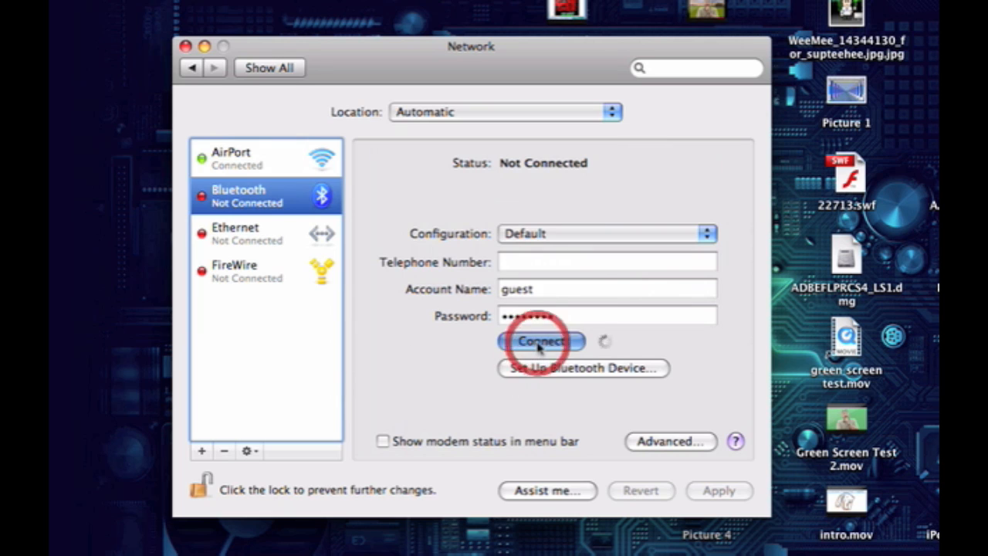
click(542, 342)
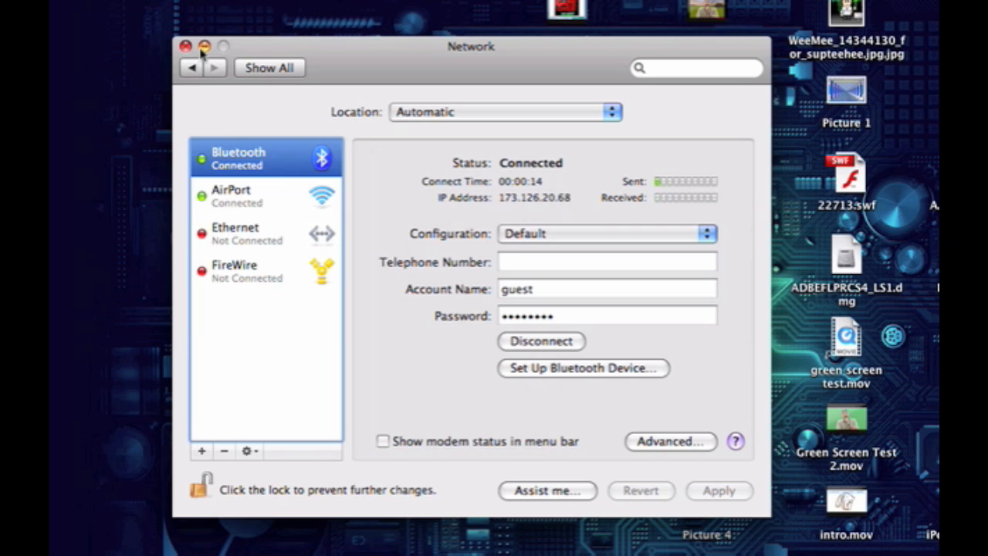
Close the Network preferences window.
click(186, 46)
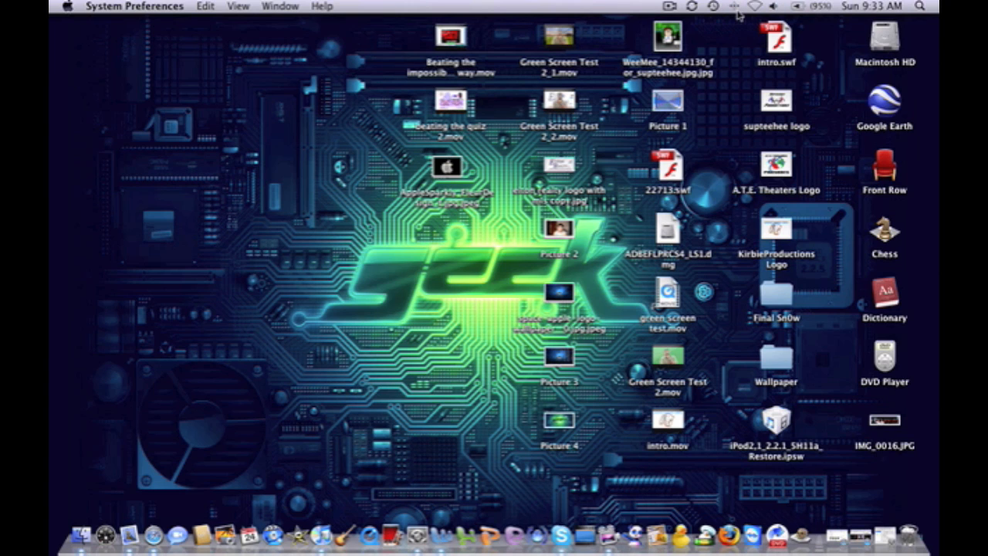
mouse_move(257, 386)
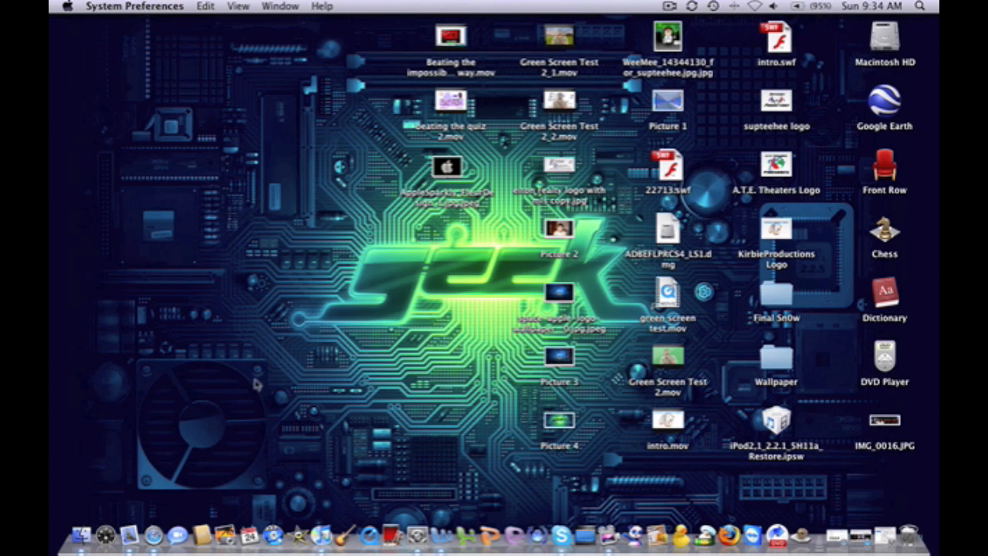
mouse_move(164, 505)
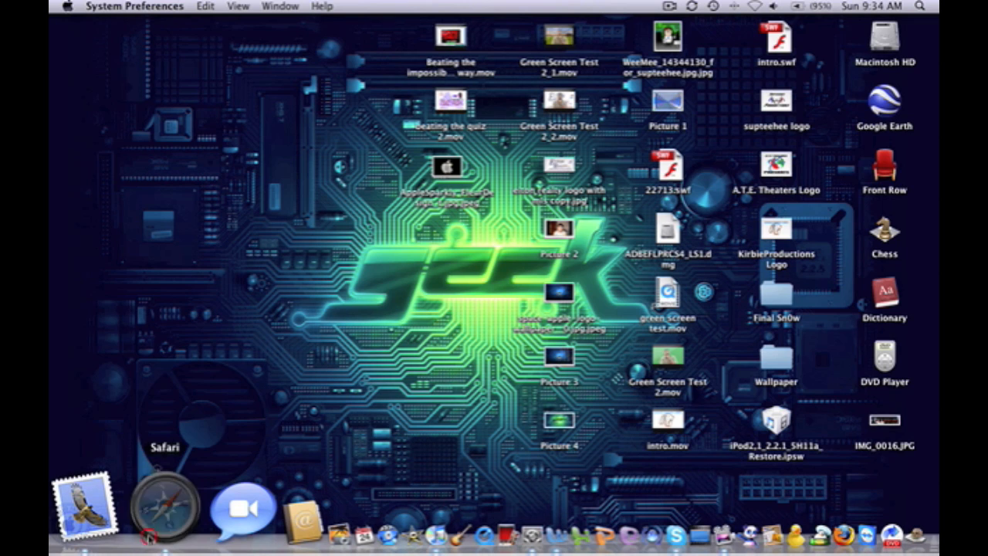
Launch Safari, open a new window, and scroll the loaded apple.com homepage.
click(163, 506)
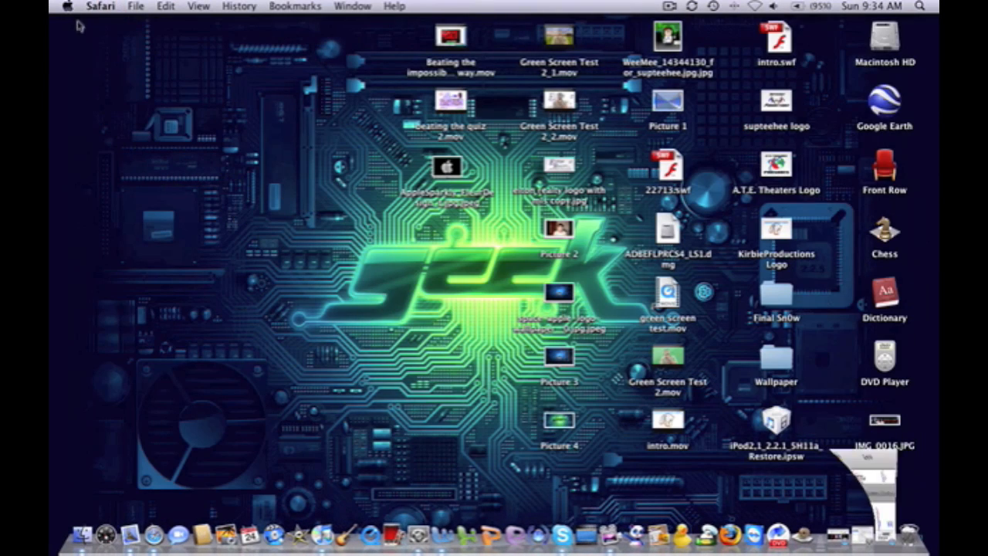
click(136, 6)
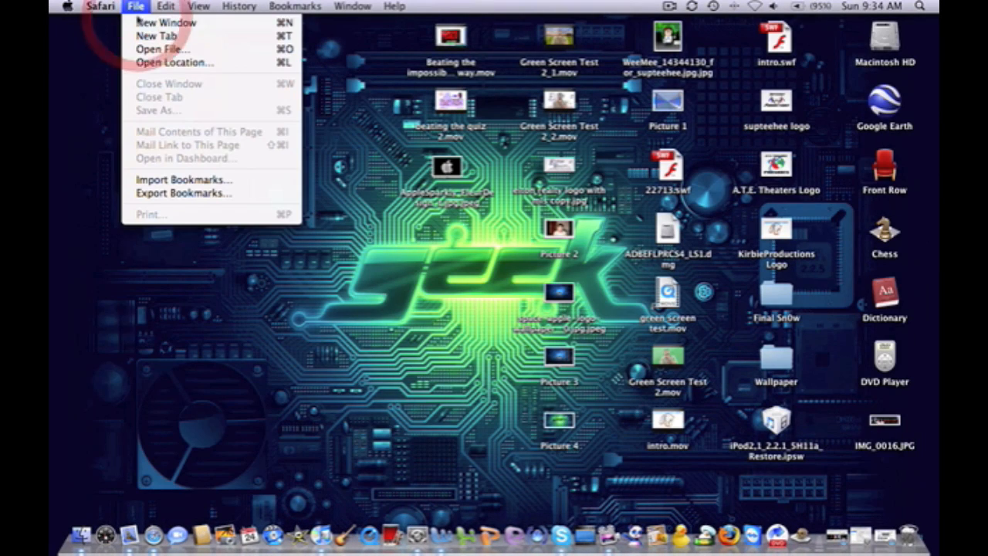
click(165, 22)
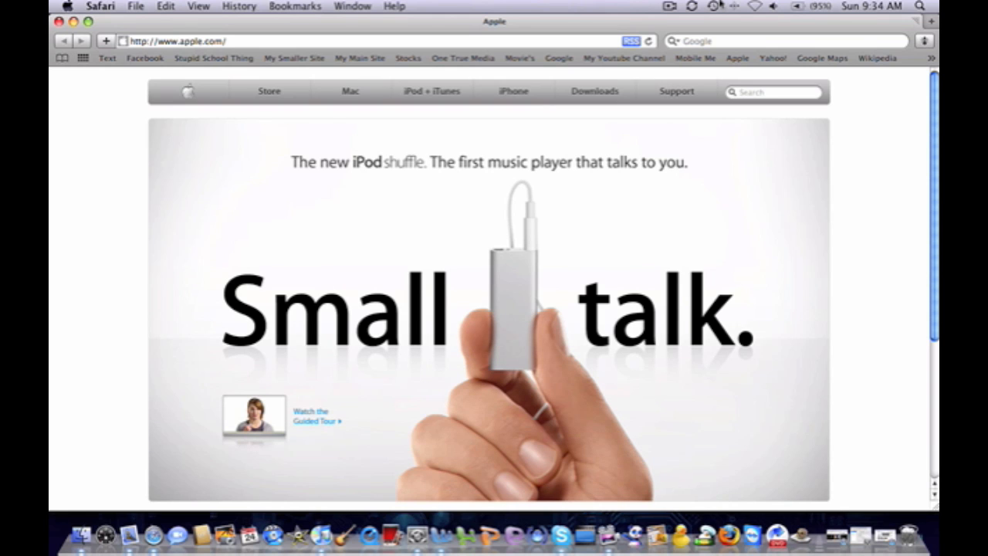
scroll(down, 3)
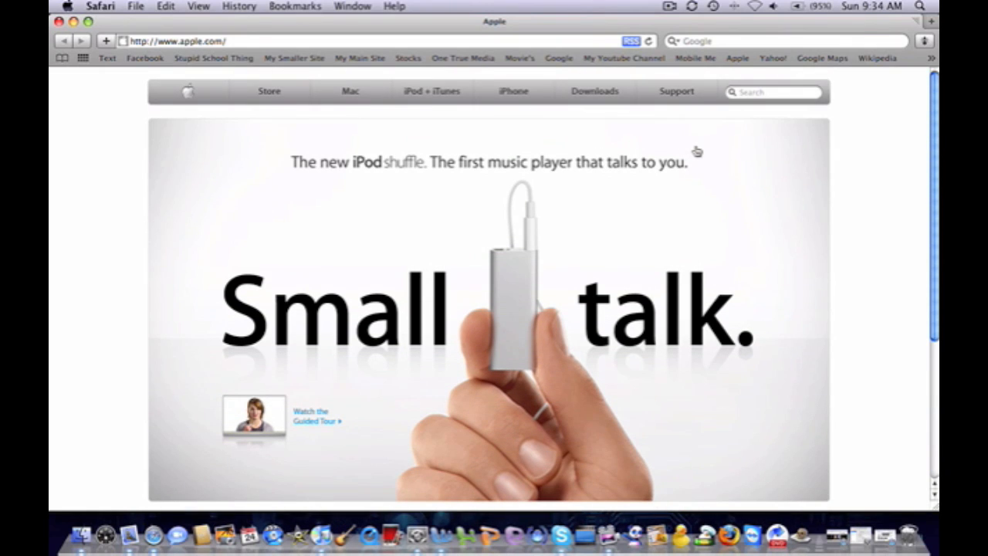
mouse_move(697, 152)
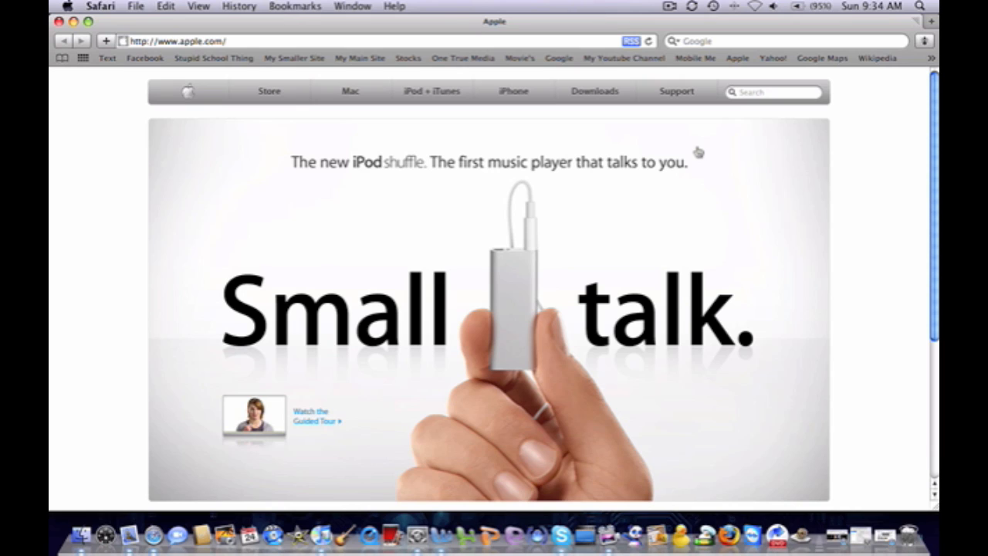